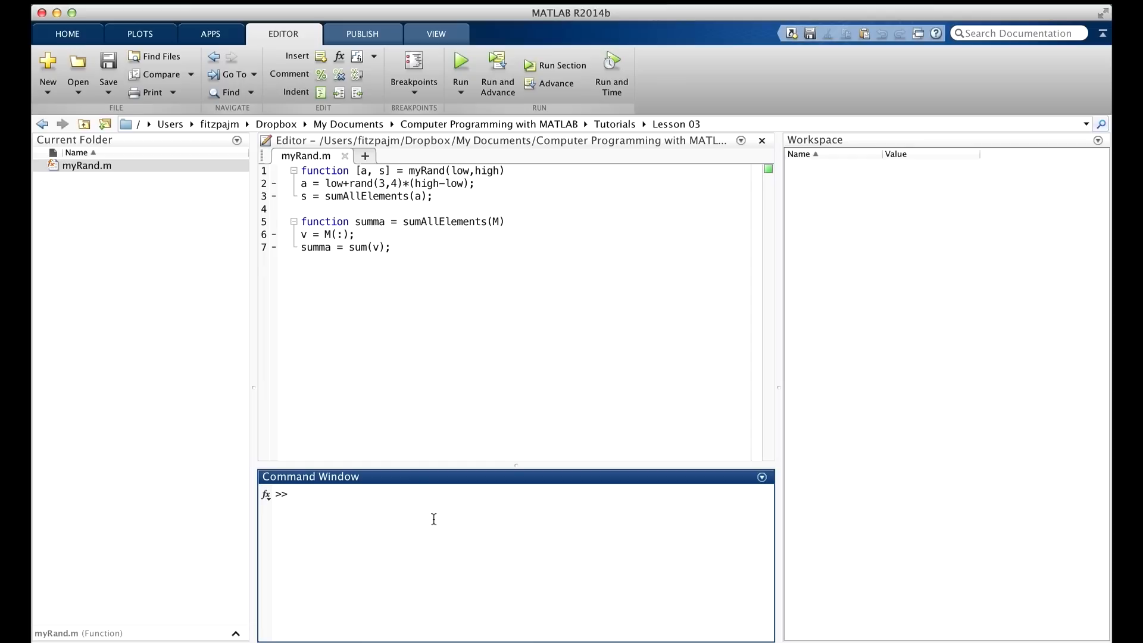
Create a new script file example_script.m with 'edit example_script' and confirm its creation
text(edit exampl)
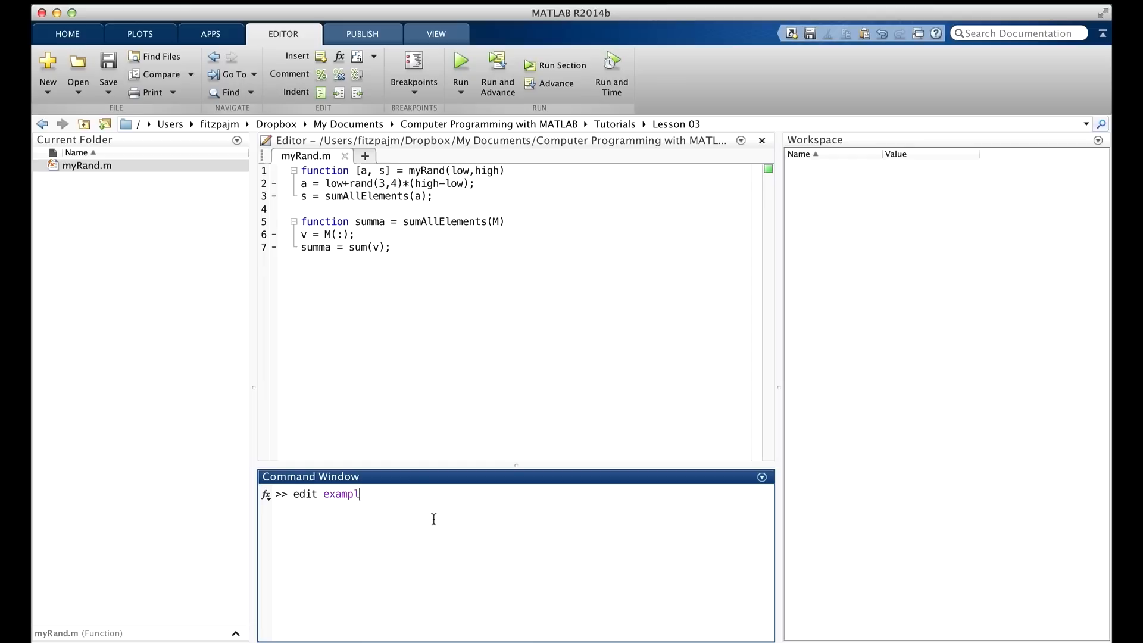
text(e_script)
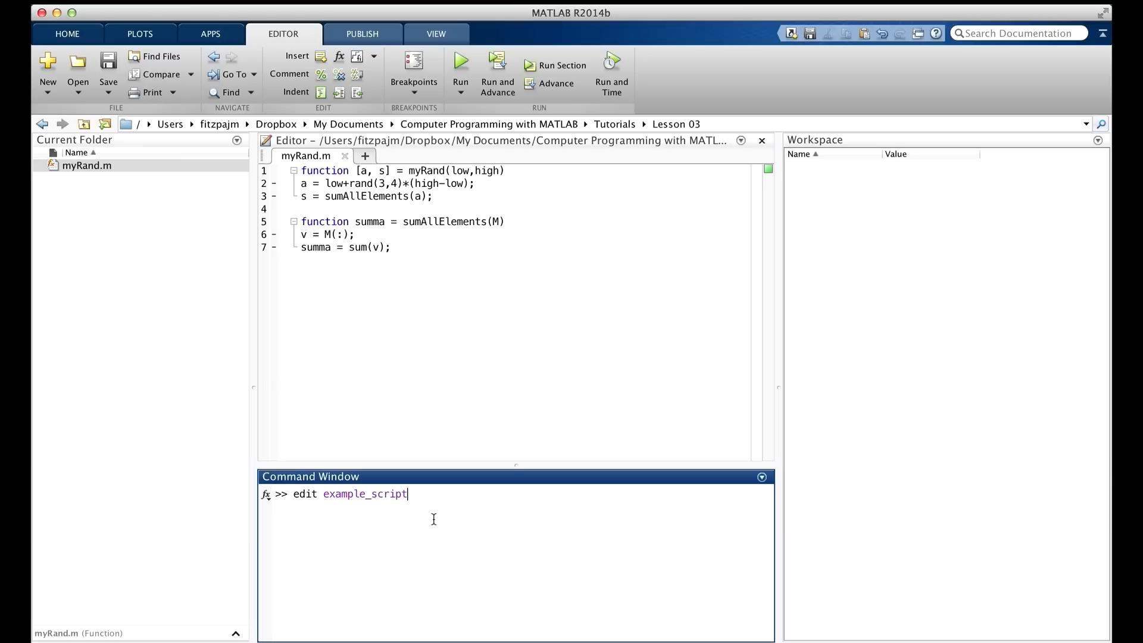
key(Return)
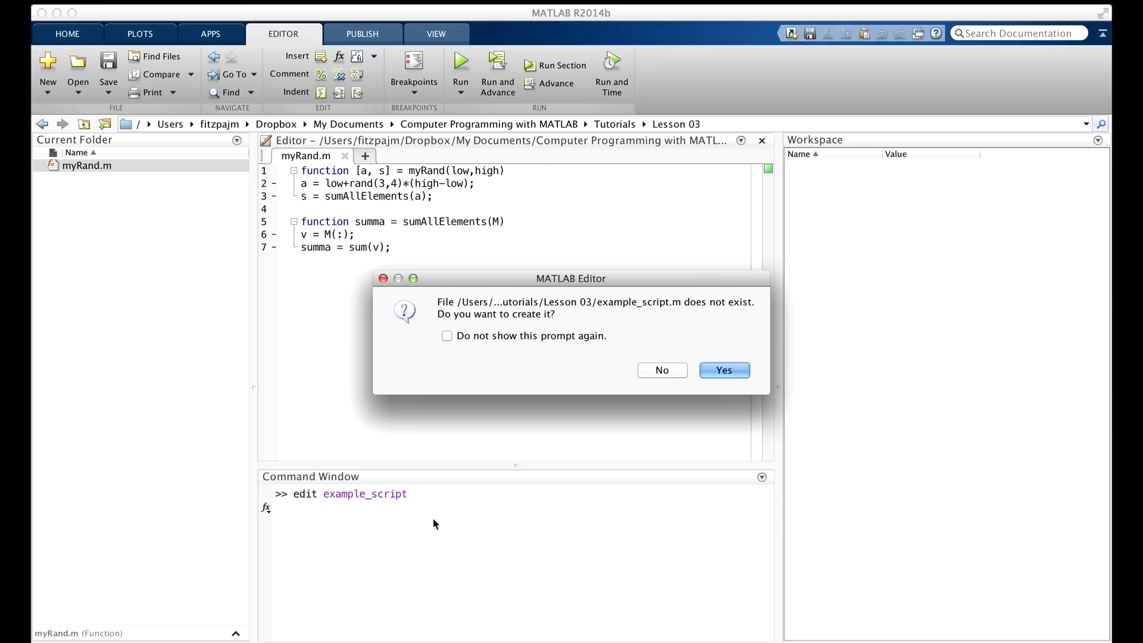
mouse_move(636, 358)
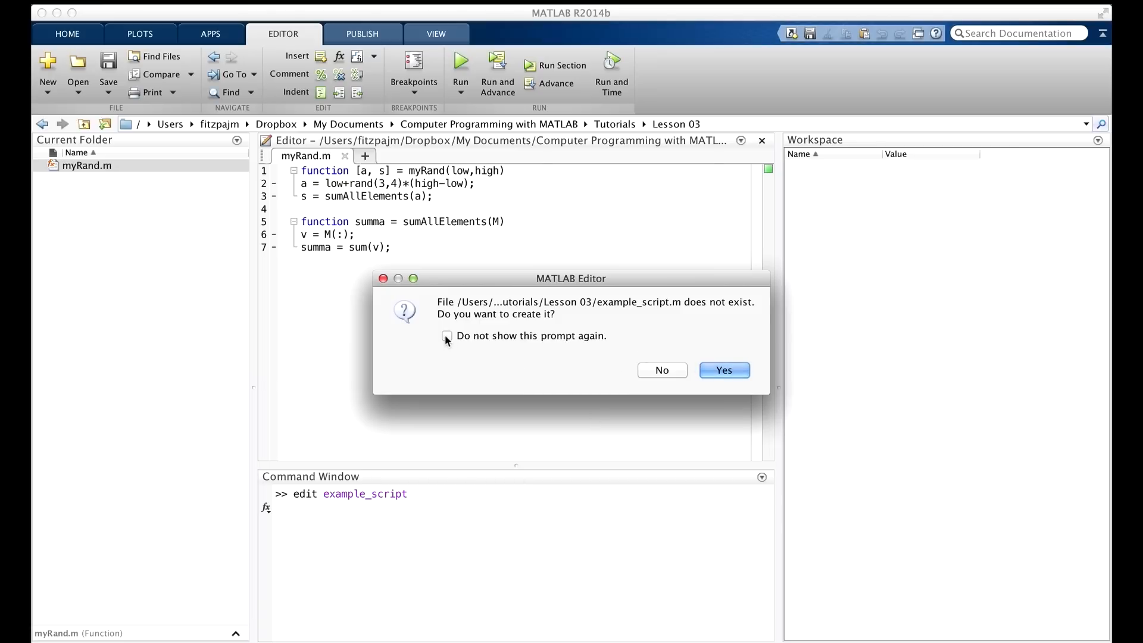
click(660, 370)
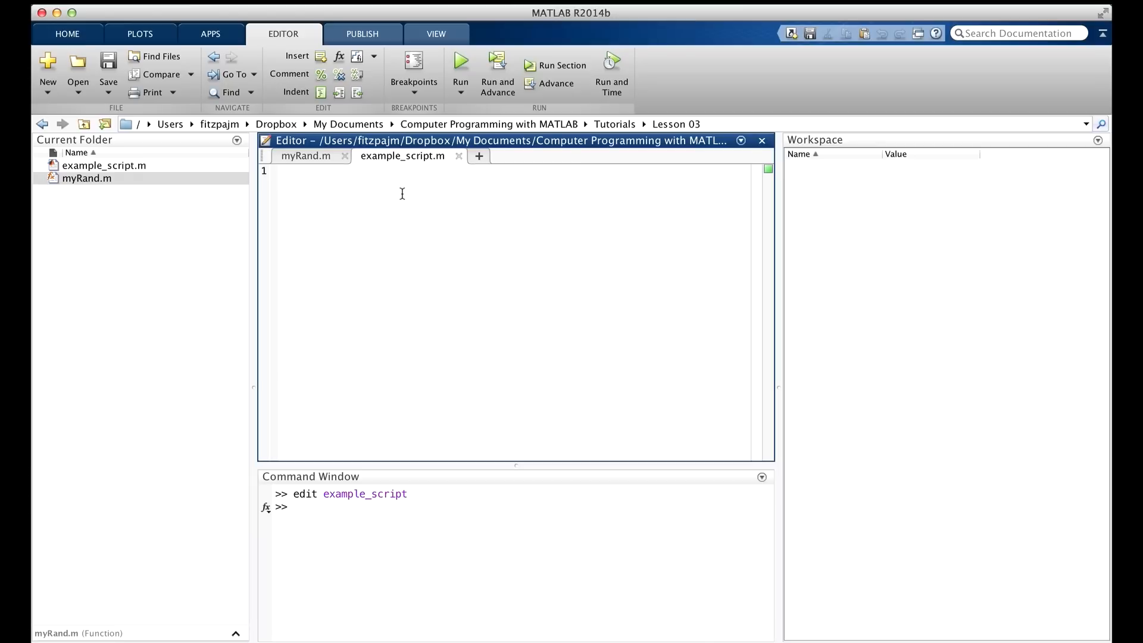
Assign x = 5 from the Command Window, leaving example_script.m empty
click(301, 170)
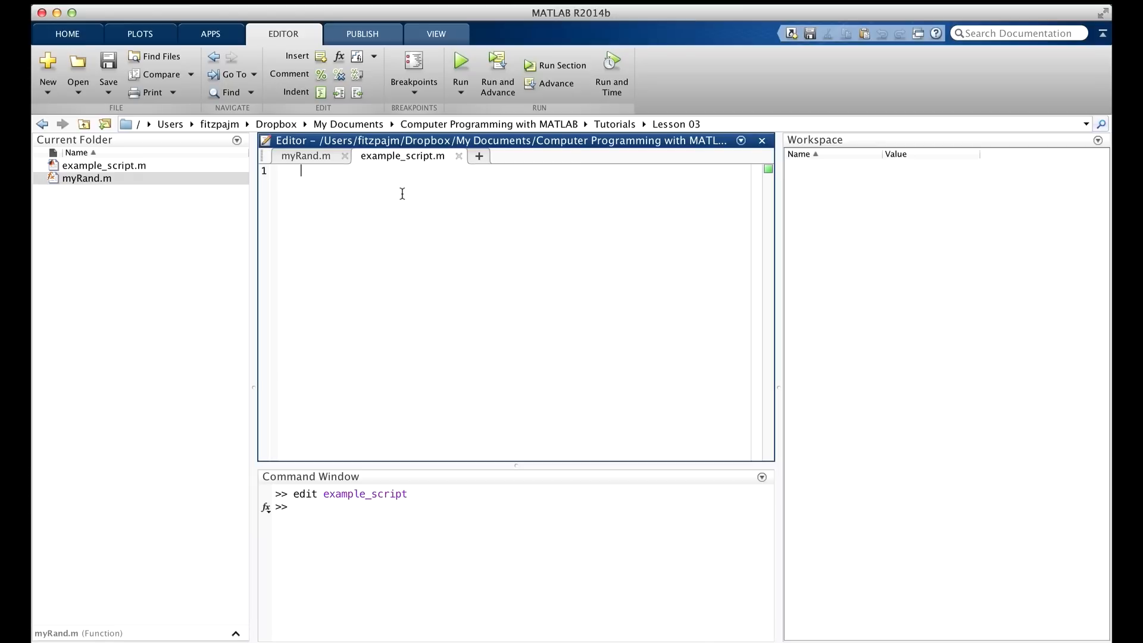
mouse_move(833, 177)
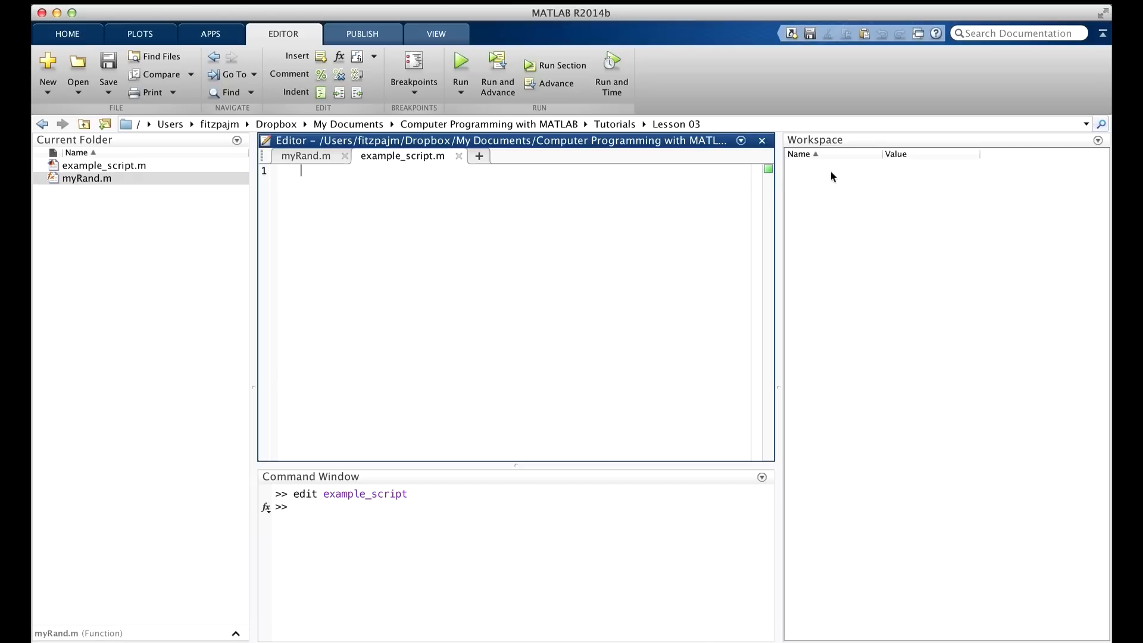
click(381, 508)
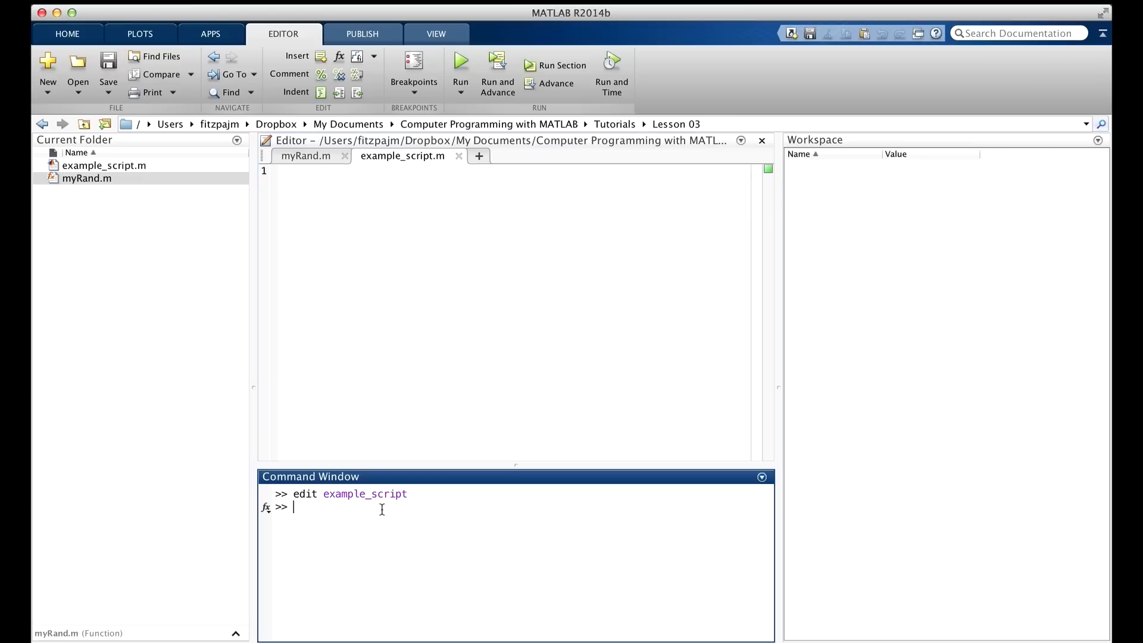
text(x = 5;)
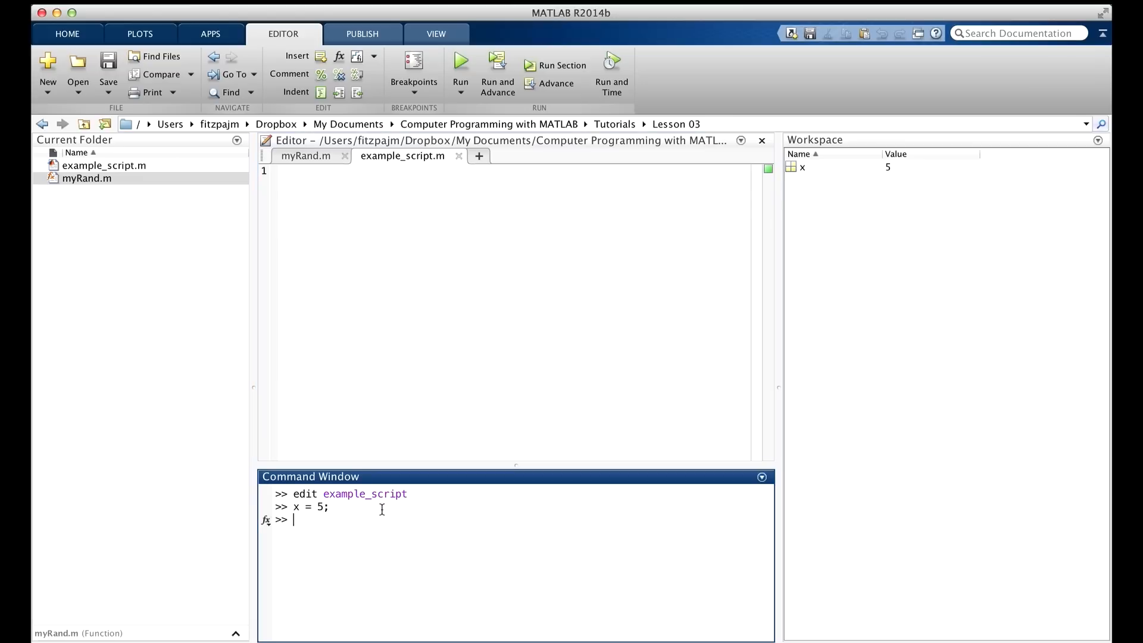
mouse_move(829, 163)
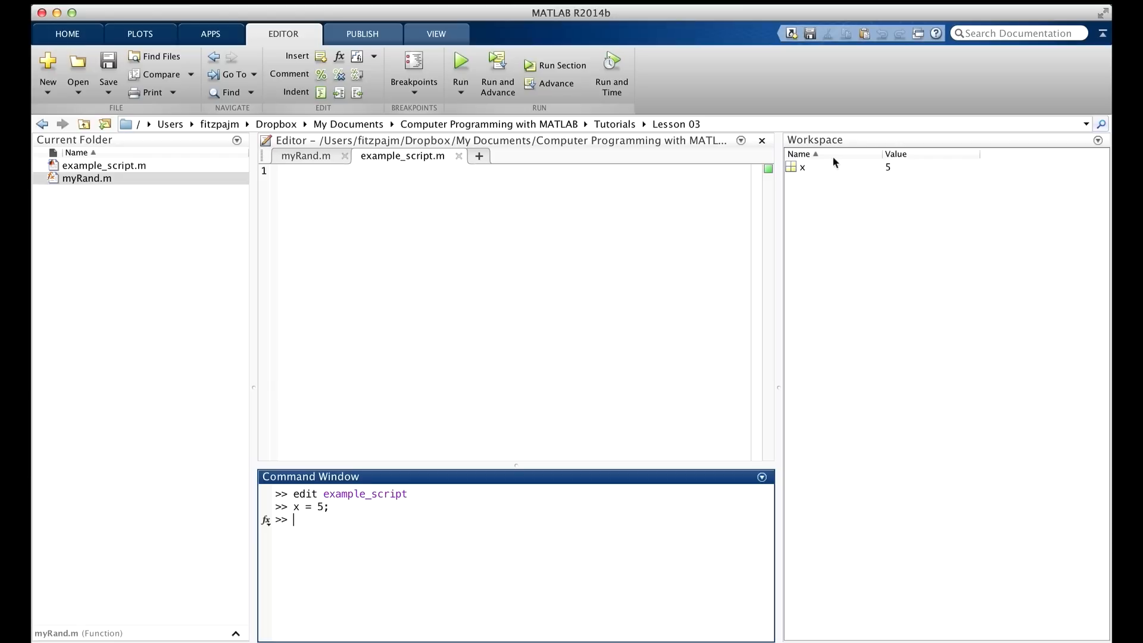
mouse_move(403, 192)
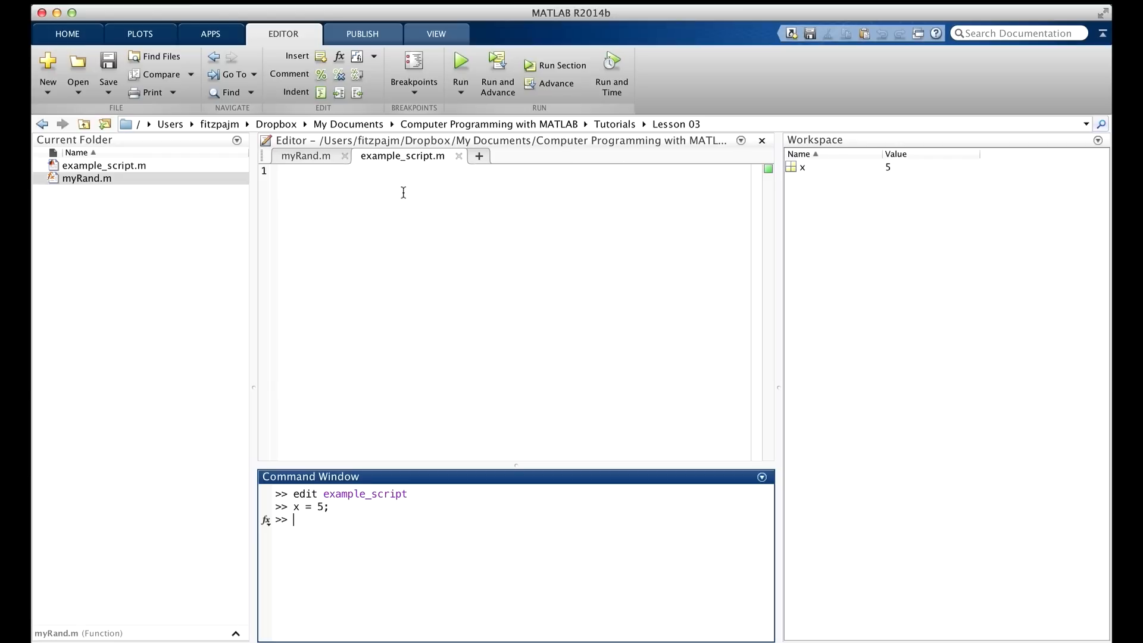
Enter the two statements 'y = x + 3' and 'z = 2*y;' into example_script.m
text(y = x)
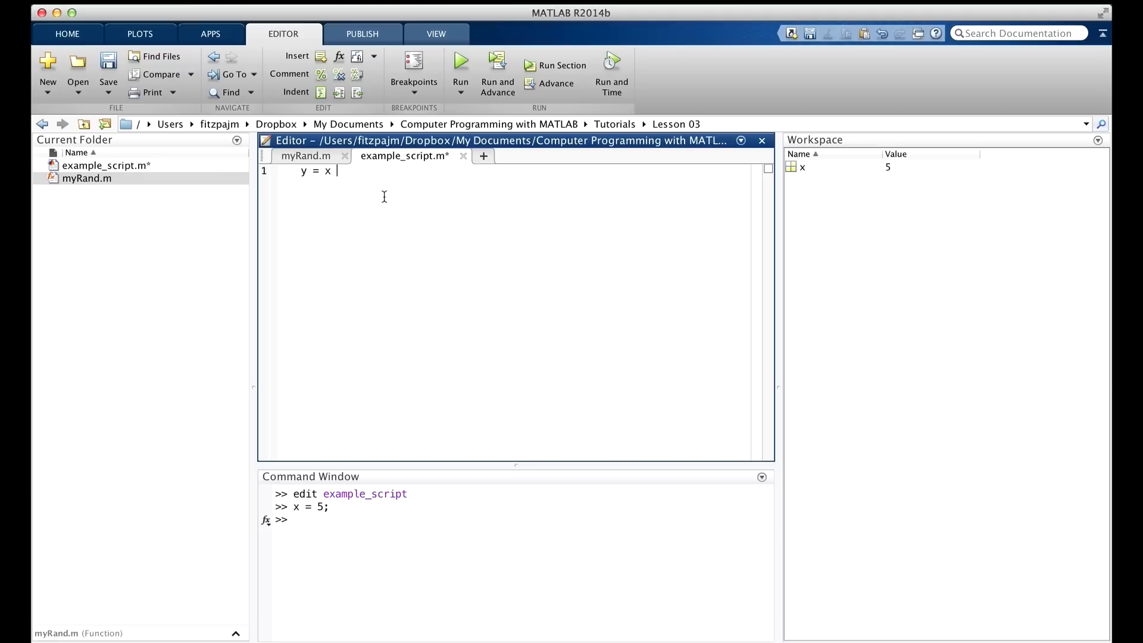
text(+ 3;)
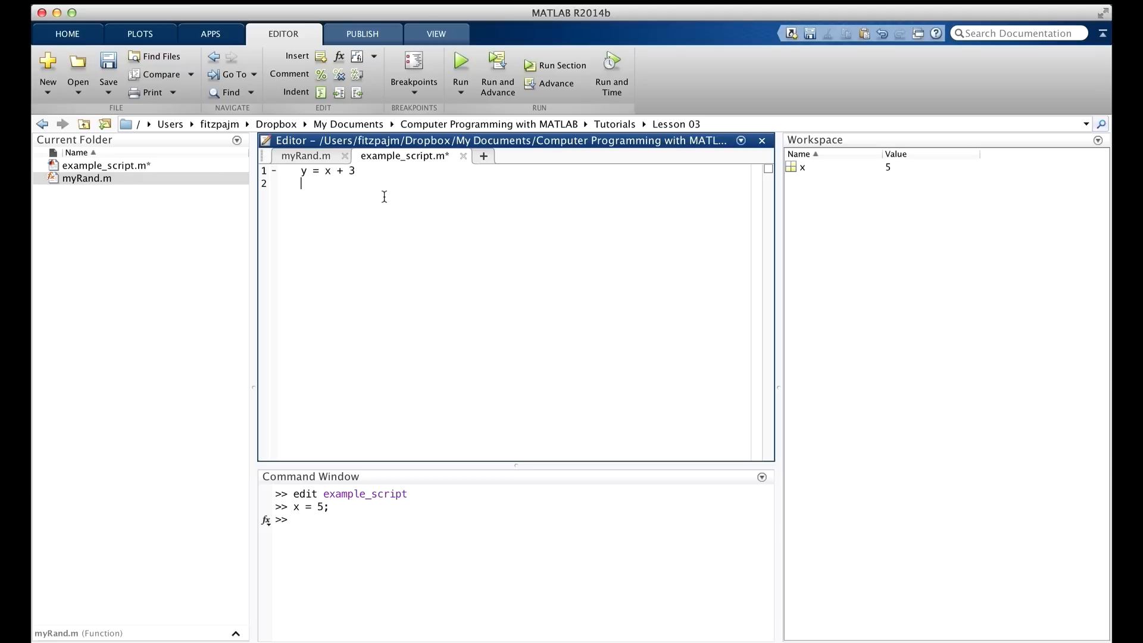
text(z = 2*)
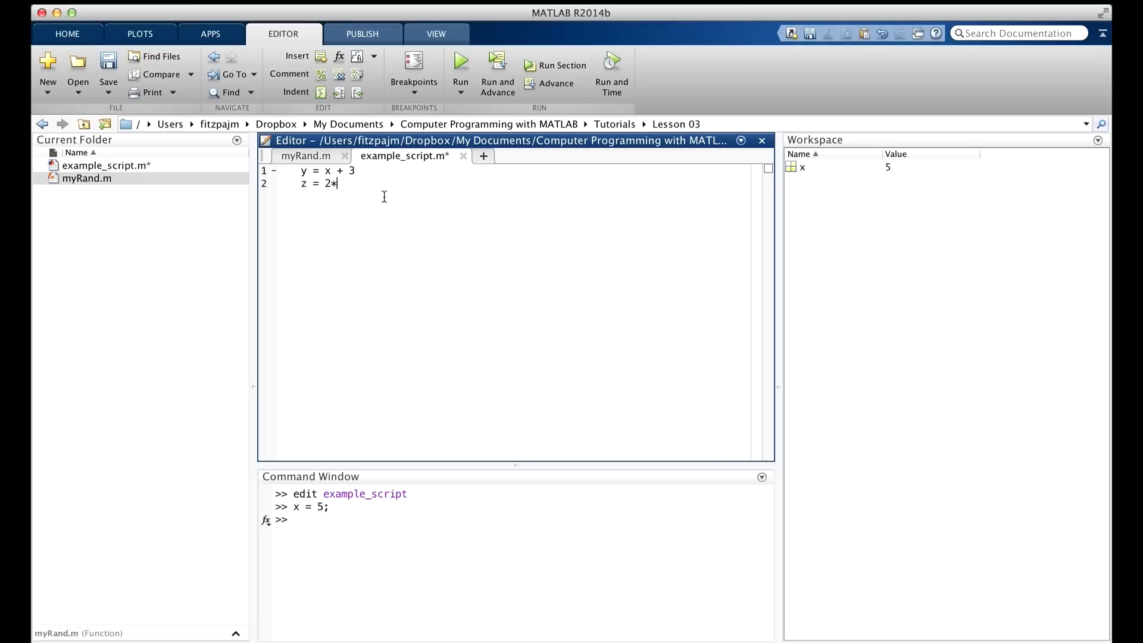
text(y;)
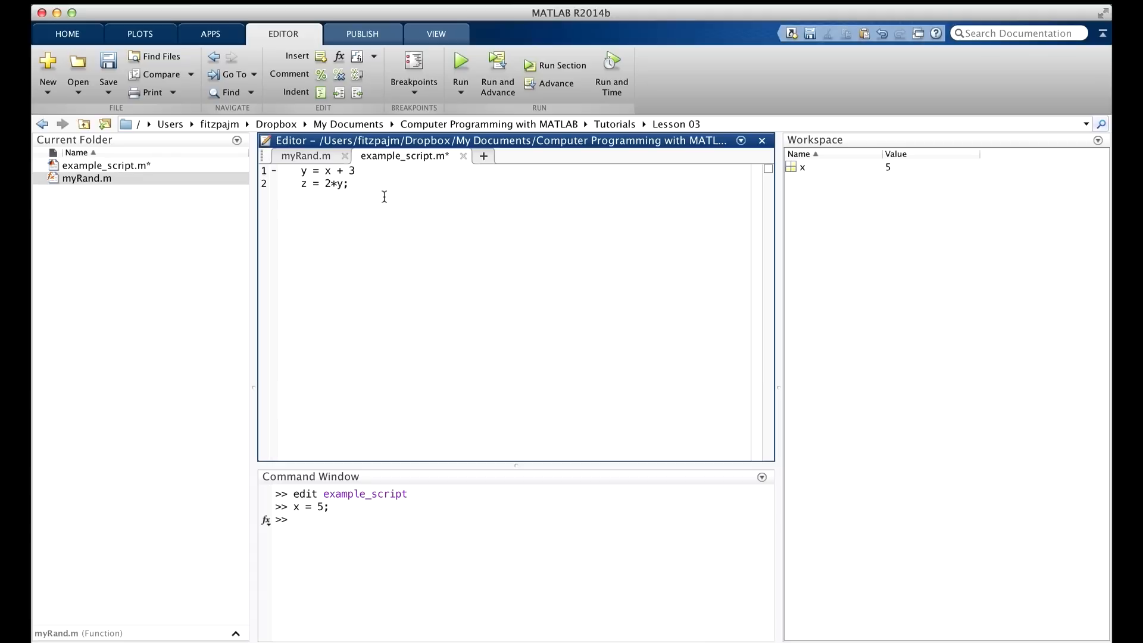
key(Return)
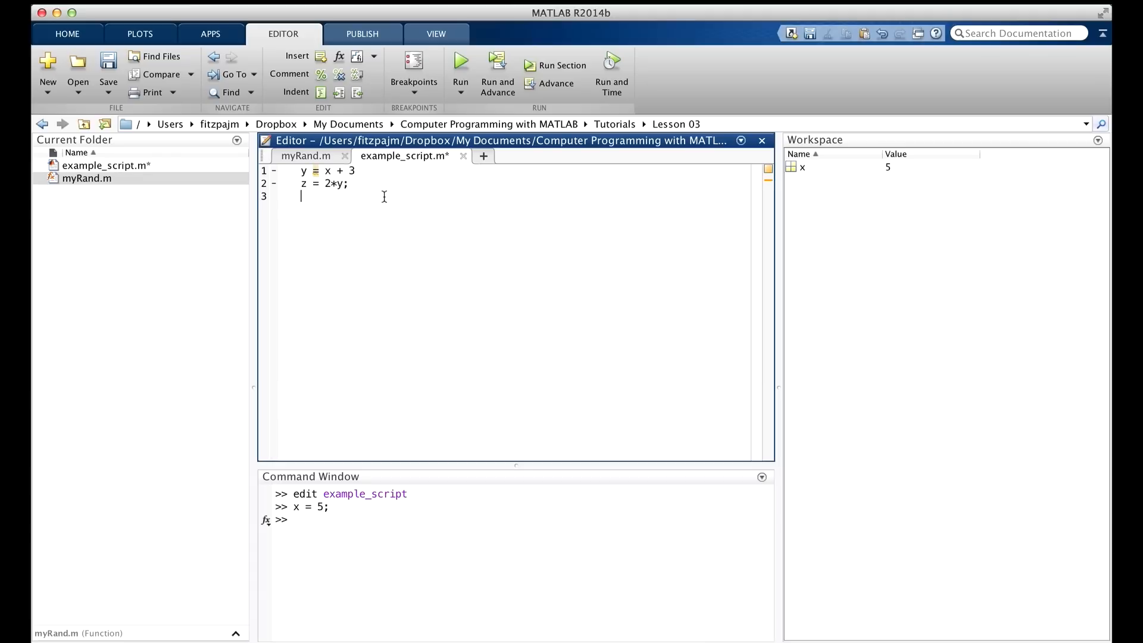
mouse_move(352, 512)
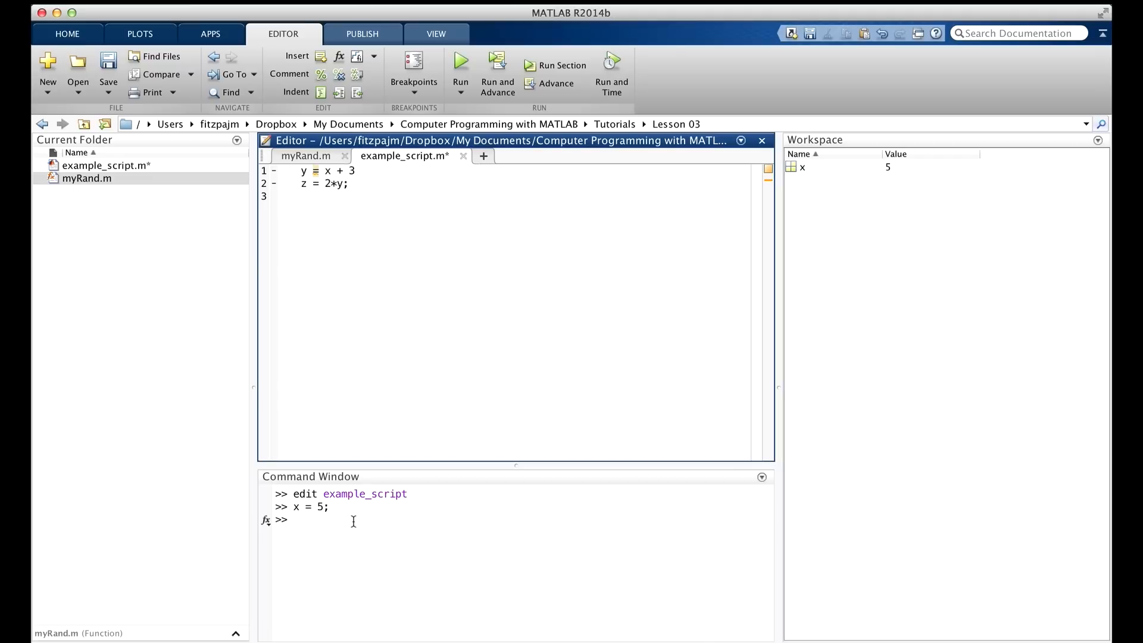
Run example_script from the Command Window, producing y = 8 and z = 16
text(e)
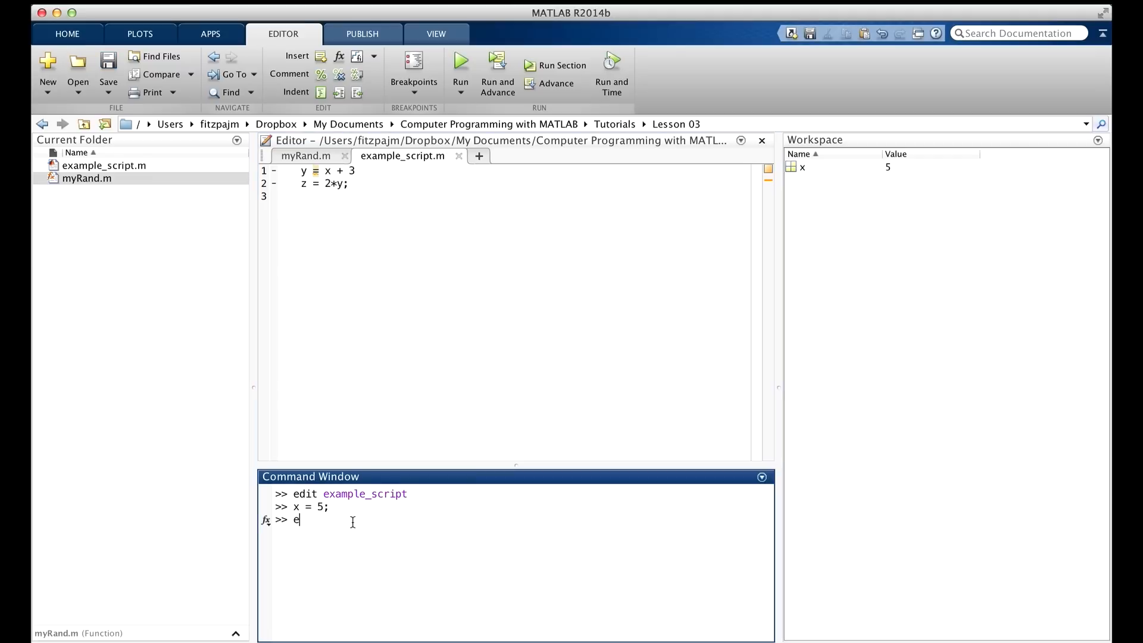
text(xample_scrip)
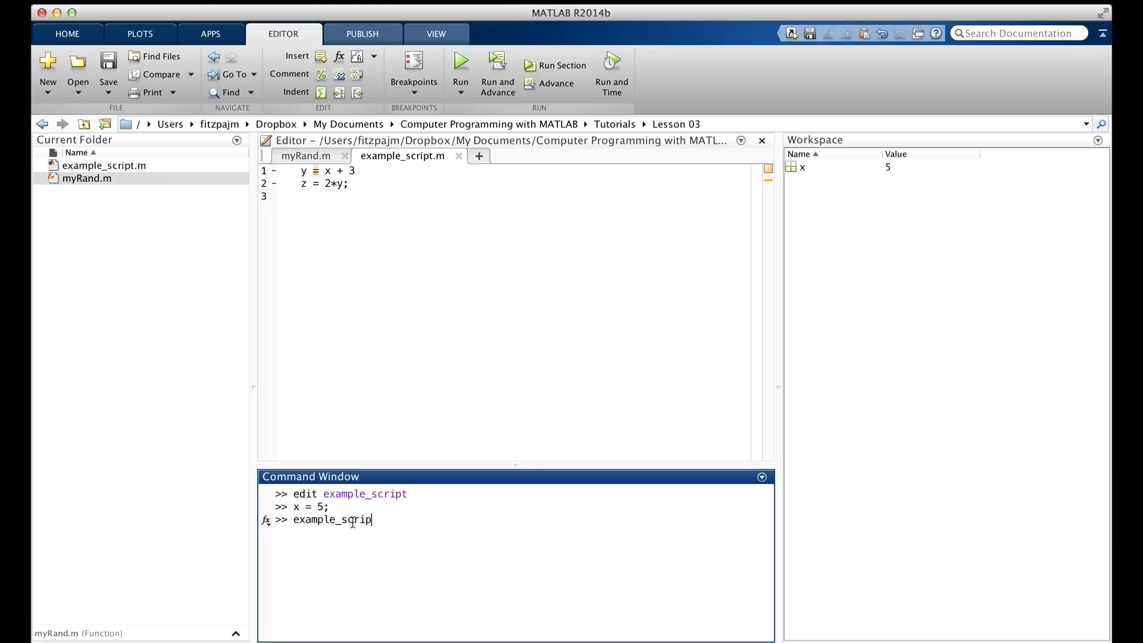
text(t)
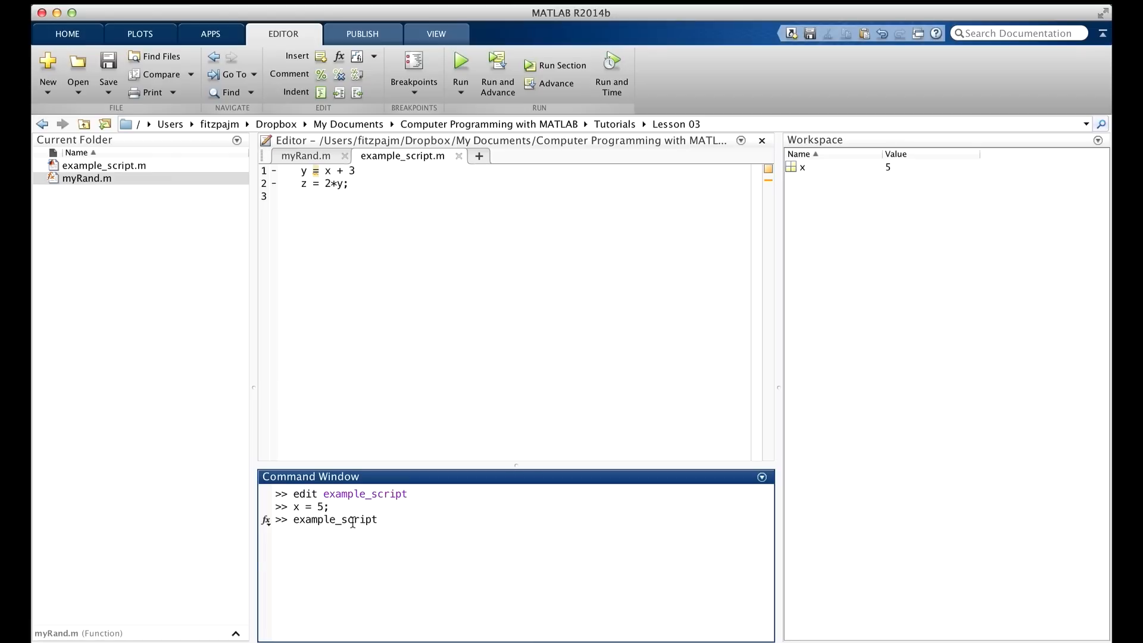
key(Return)
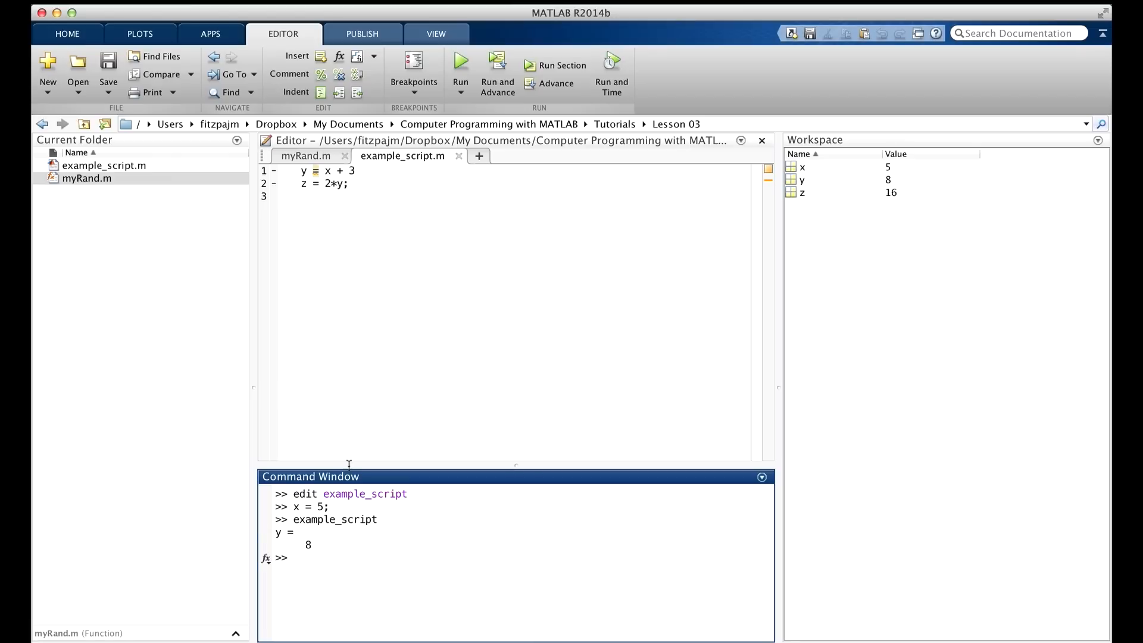
mouse_move(781, 199)
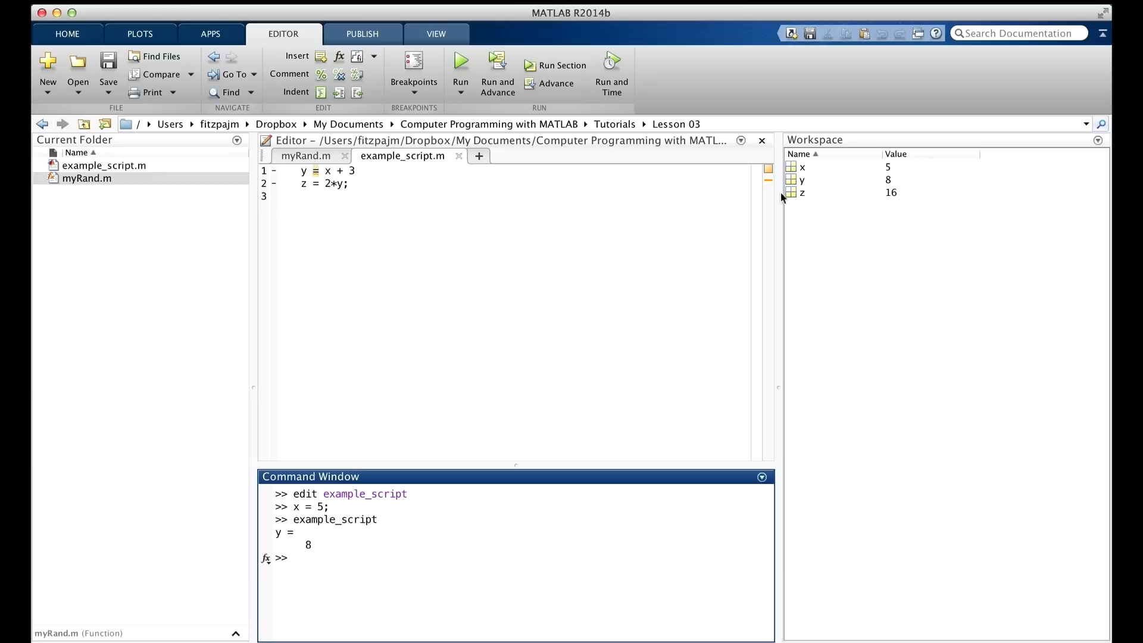
mouse_move(802, 167)
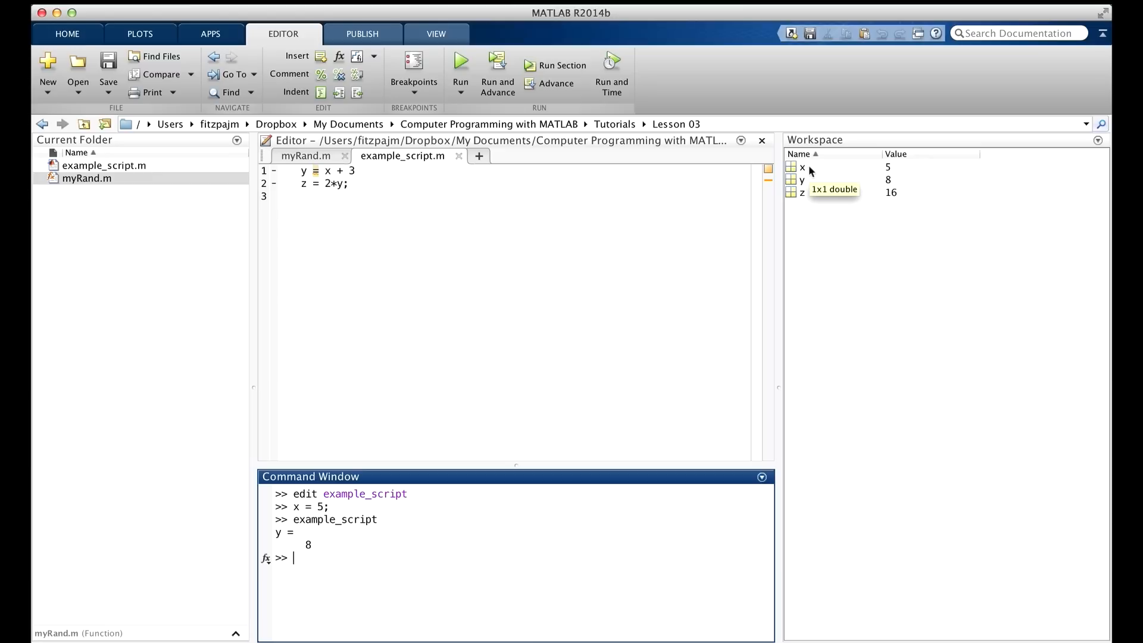
mouse_move(445, 189)
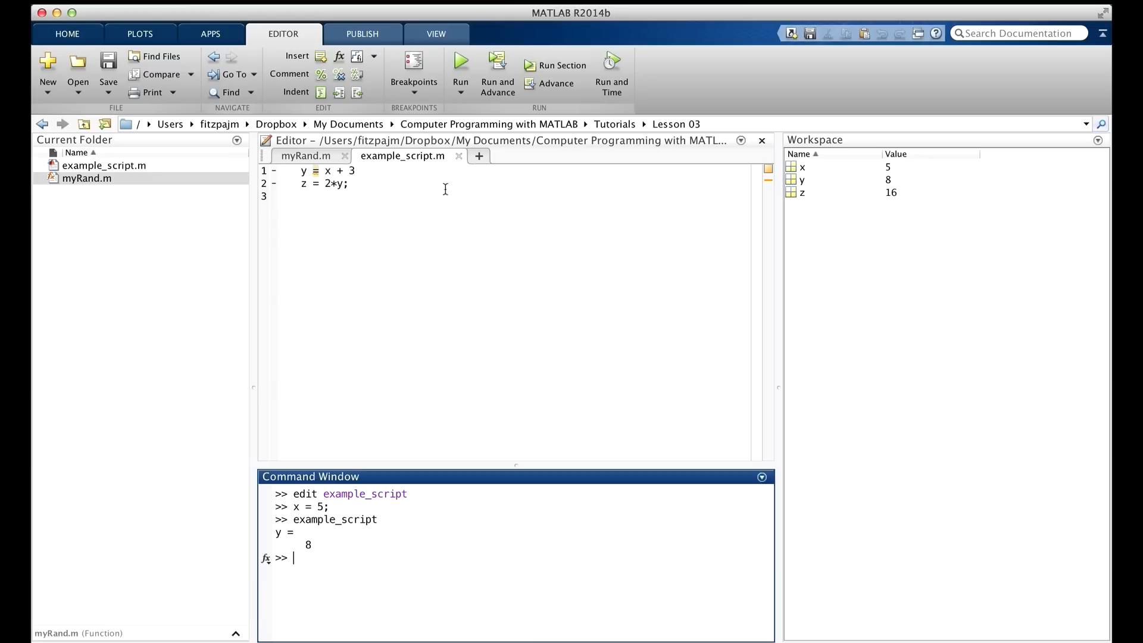
mouse_move(568, 236)
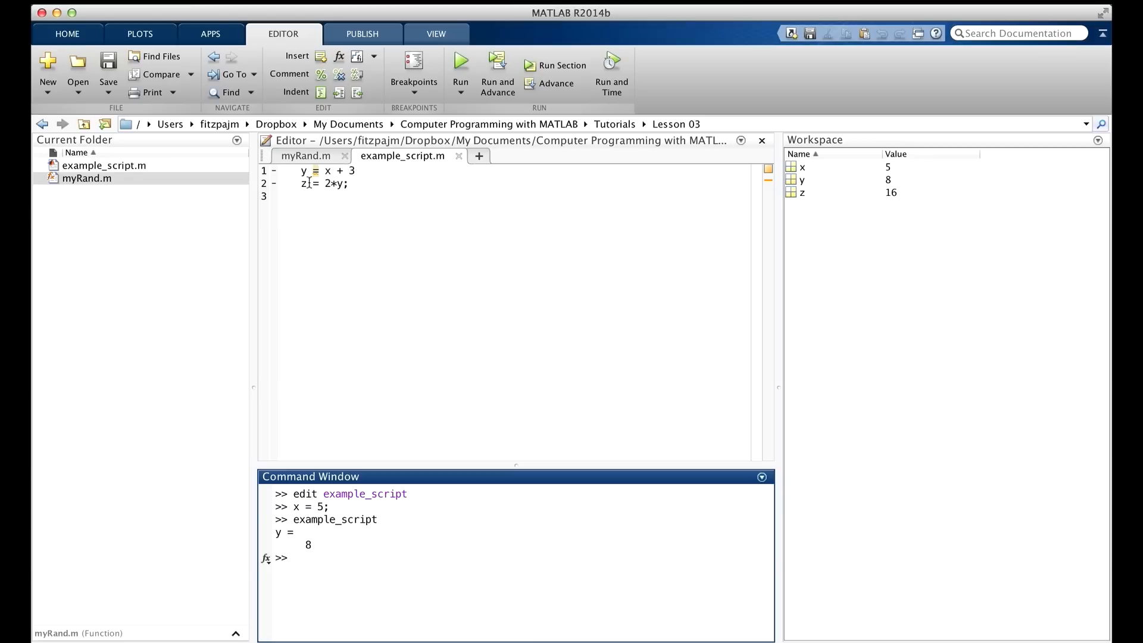
mouse_move(841, 172)
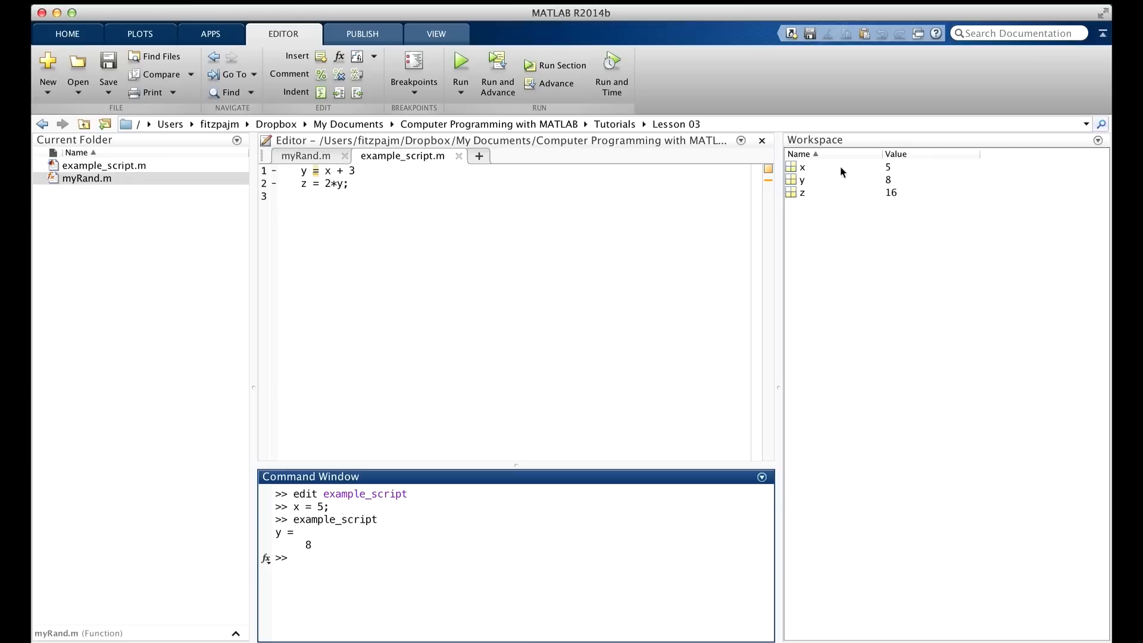
mouse_move(802, 192)
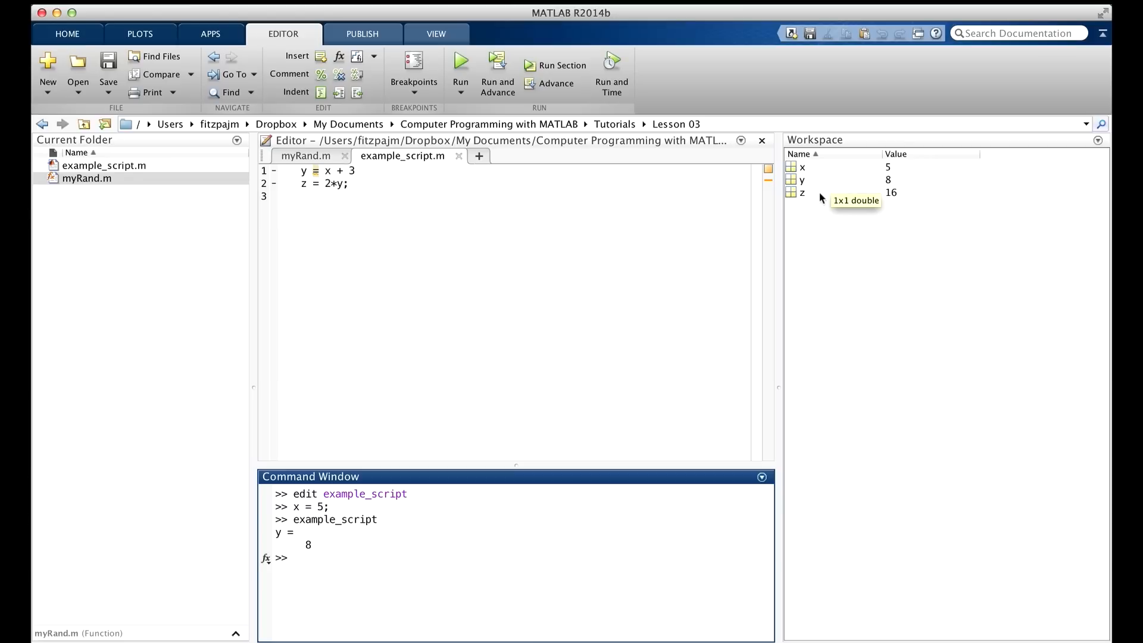
mouse_move(436, 507)
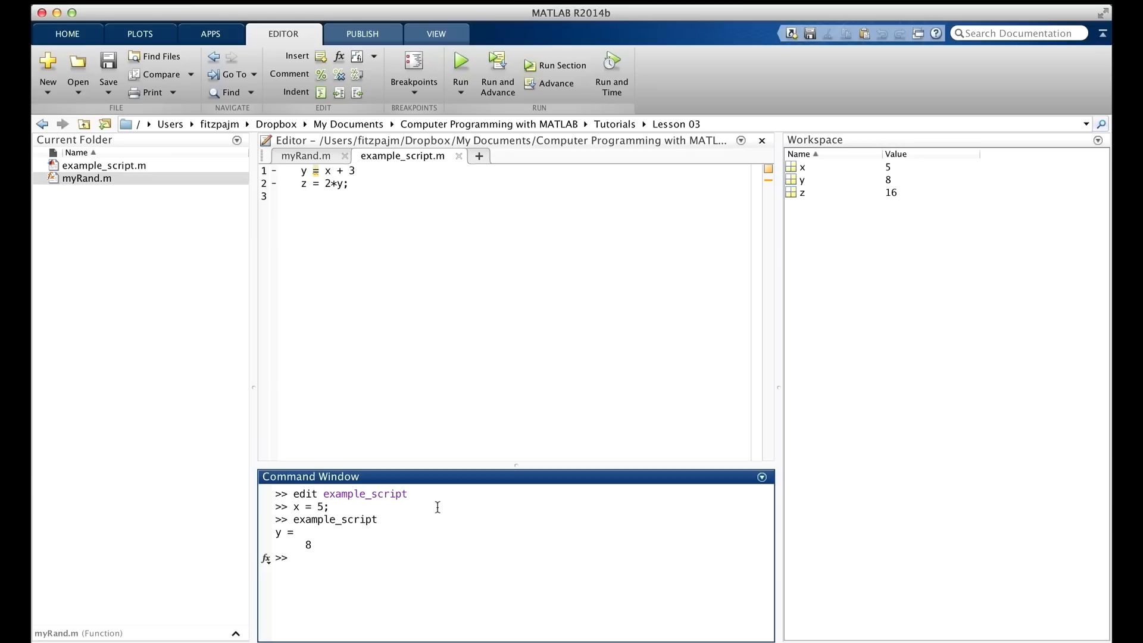
mouse_move(328, 545)
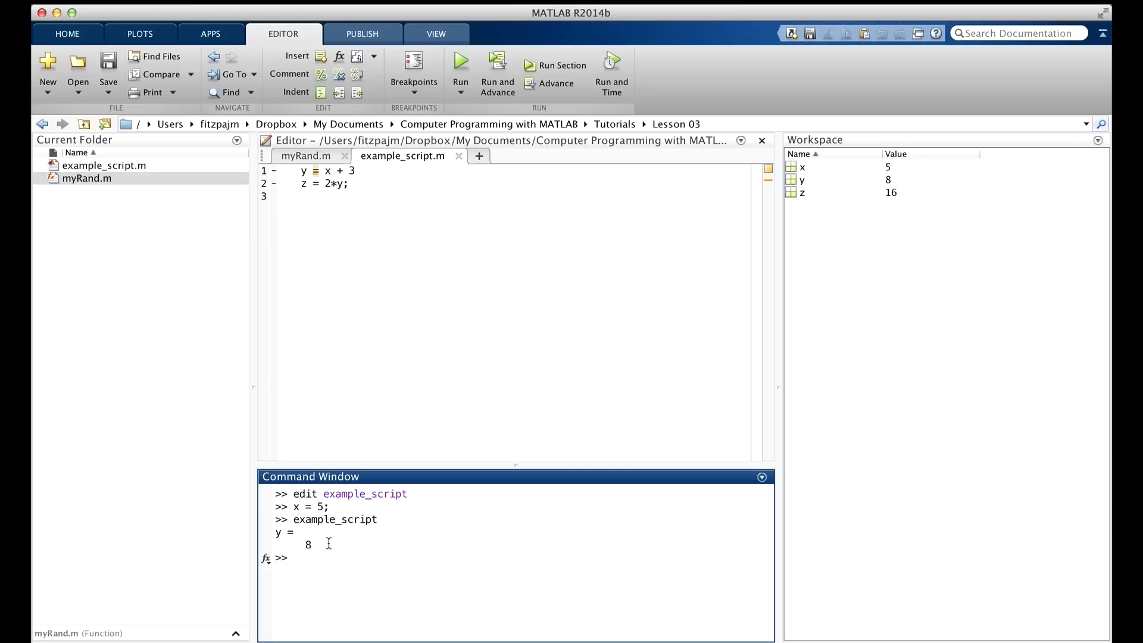
mouse_move(345, 272)
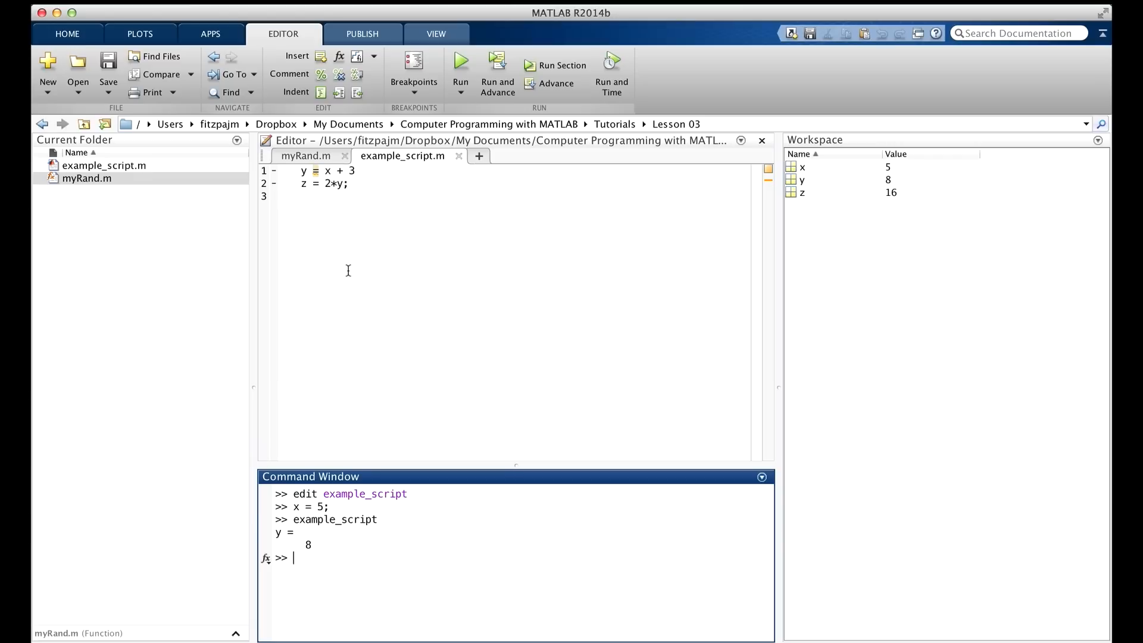
mouse_move(330, 531)
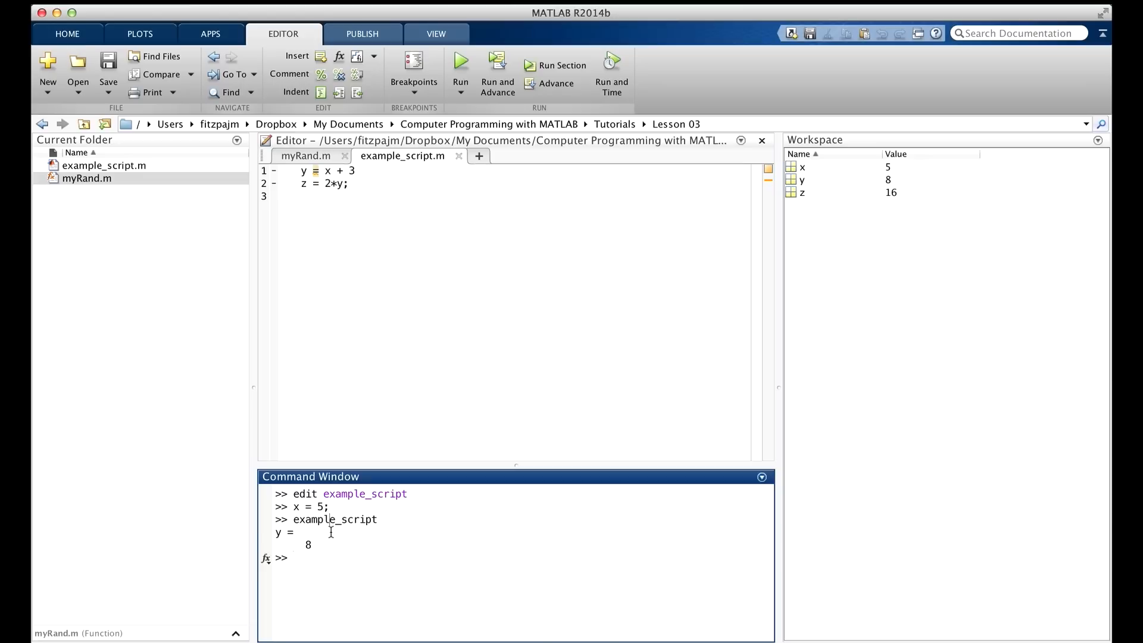
Create endLessonThree.m printing 'This concludes Lesson 3', pausing 5 seconds, quitting, and save it
text(edit endLessonThree)
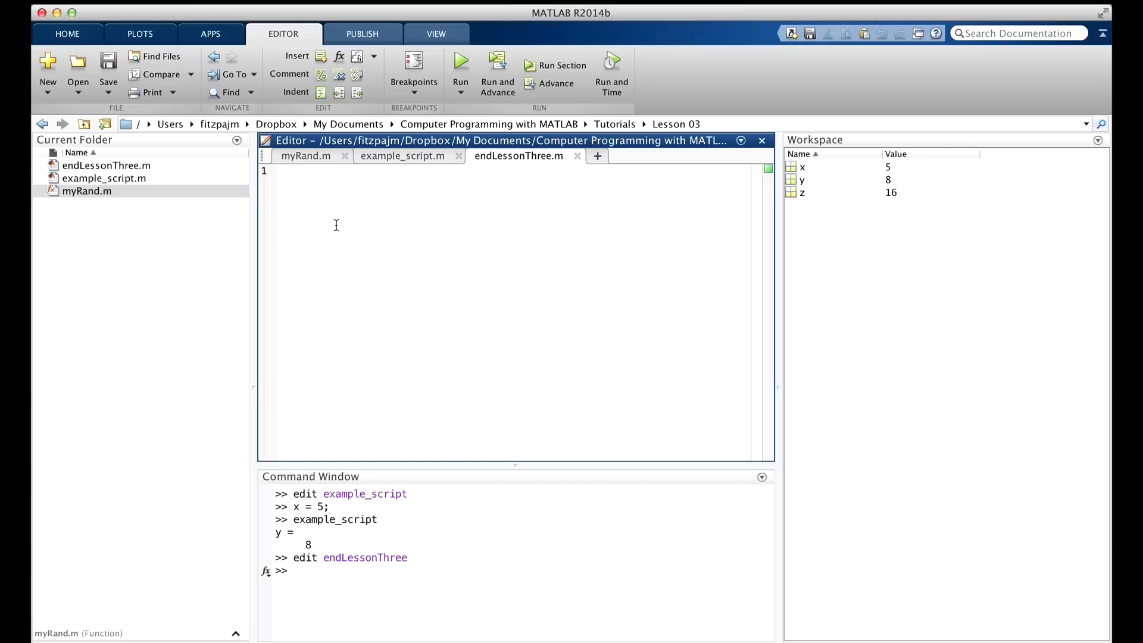
text(fprintf('This concludes Lesson 3\n');)
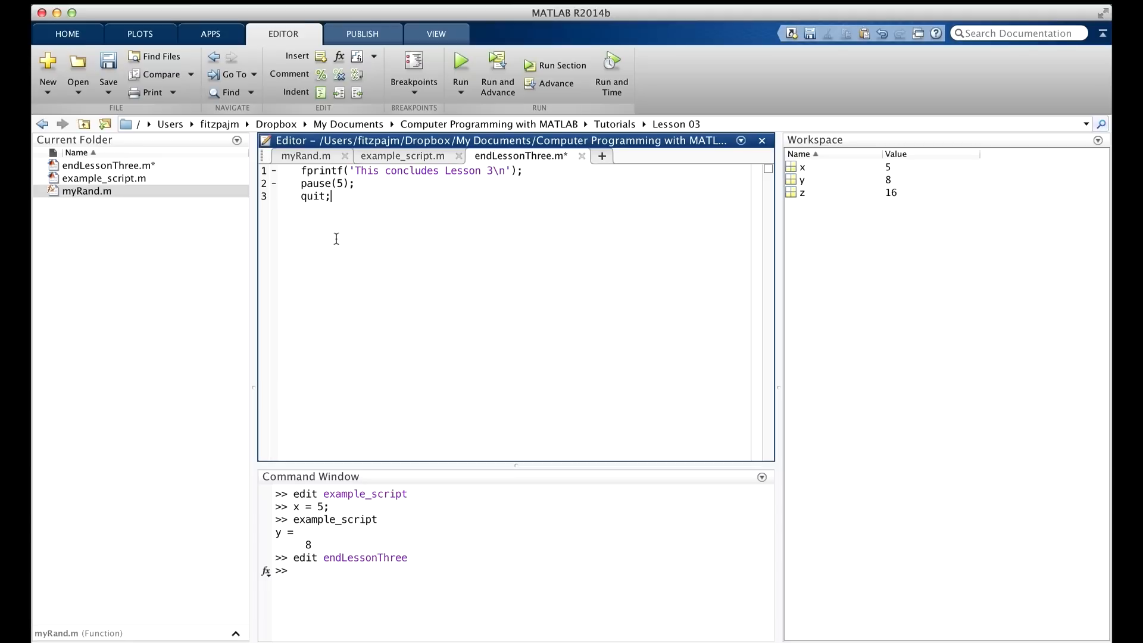
click(108, 66)
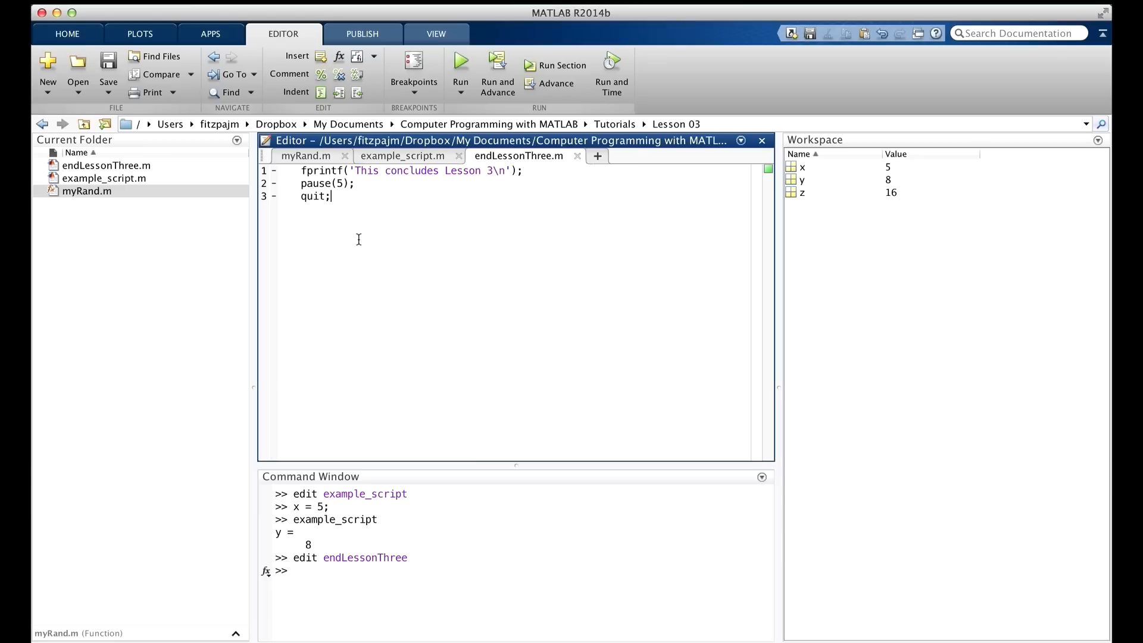
mouse_move(343, 574)
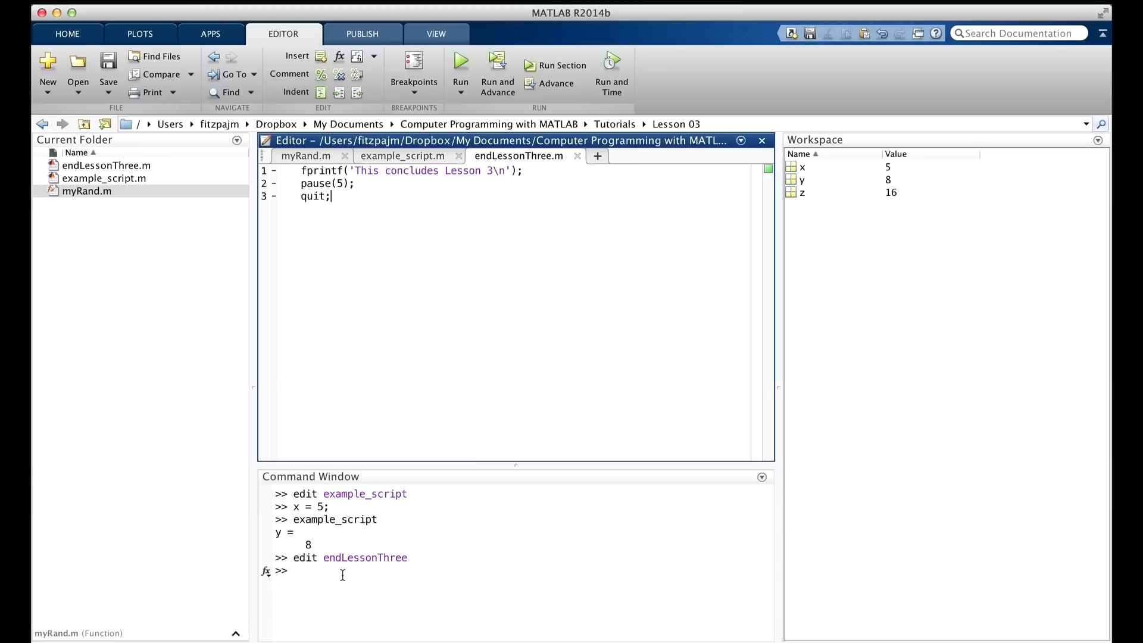
Run endLessonThree from the Command Window to print 'This concludes Lesson 3'
text(e)
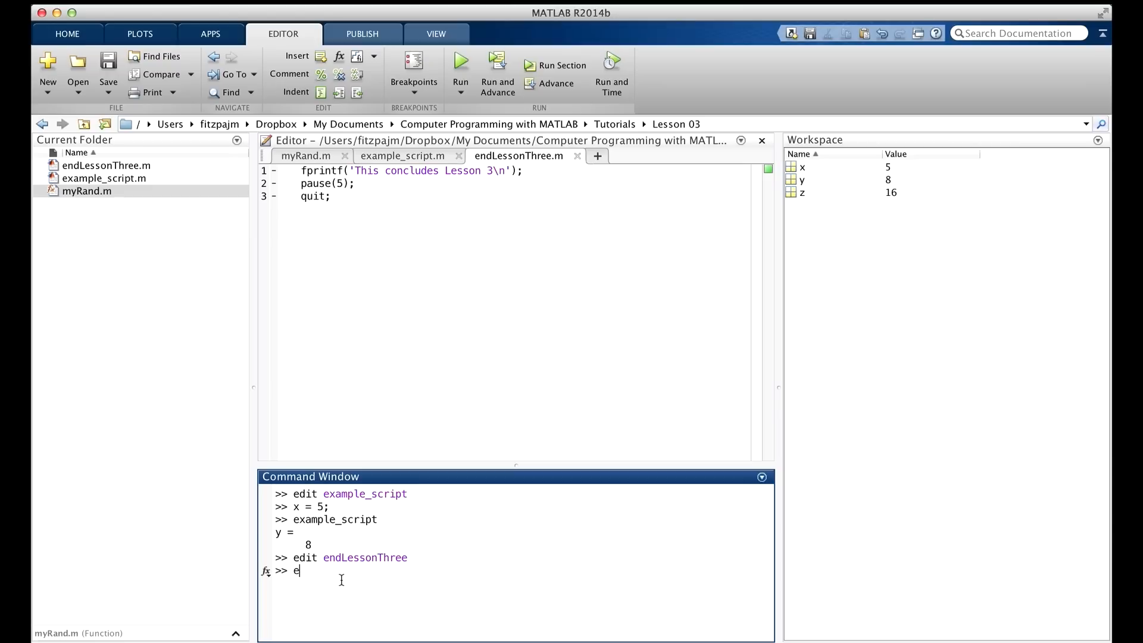
text(ndLesson)
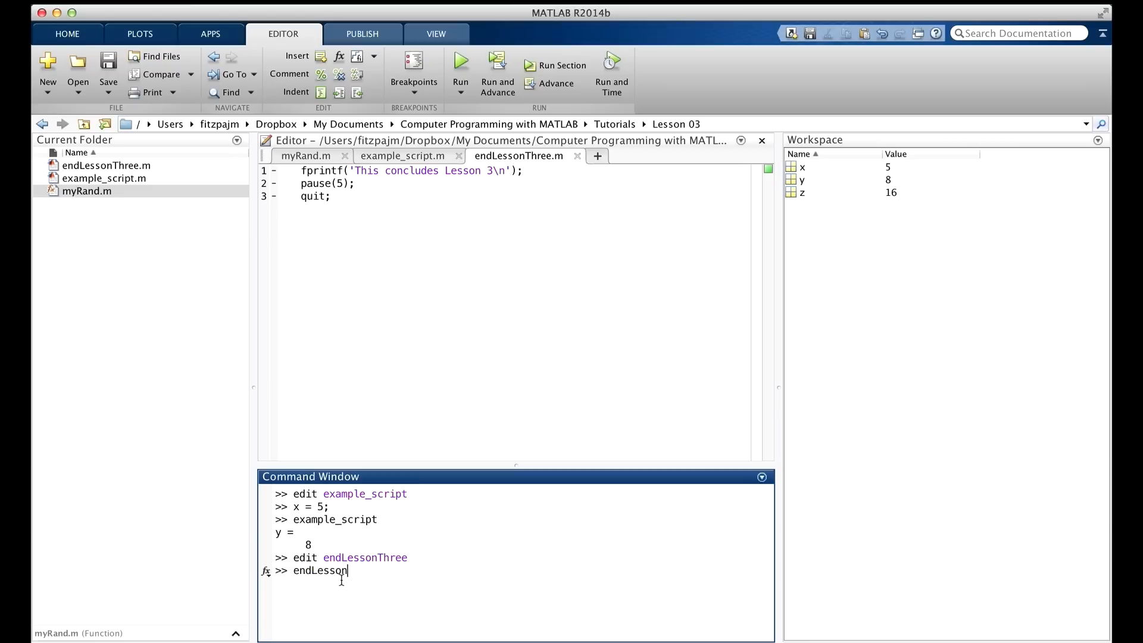
text(Three)
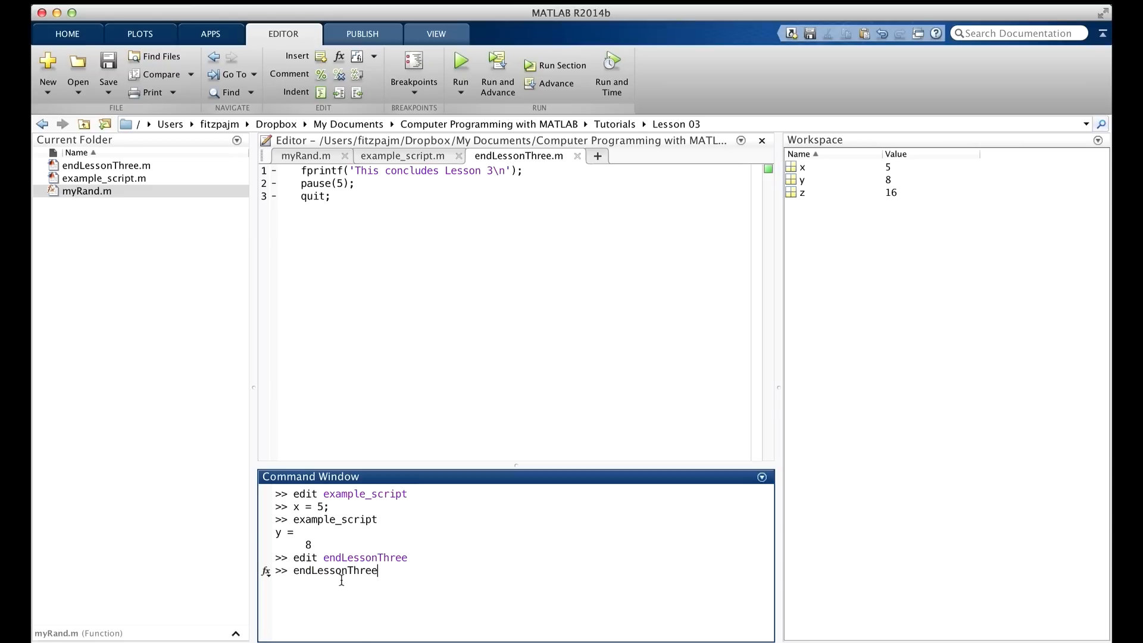
key(Return)
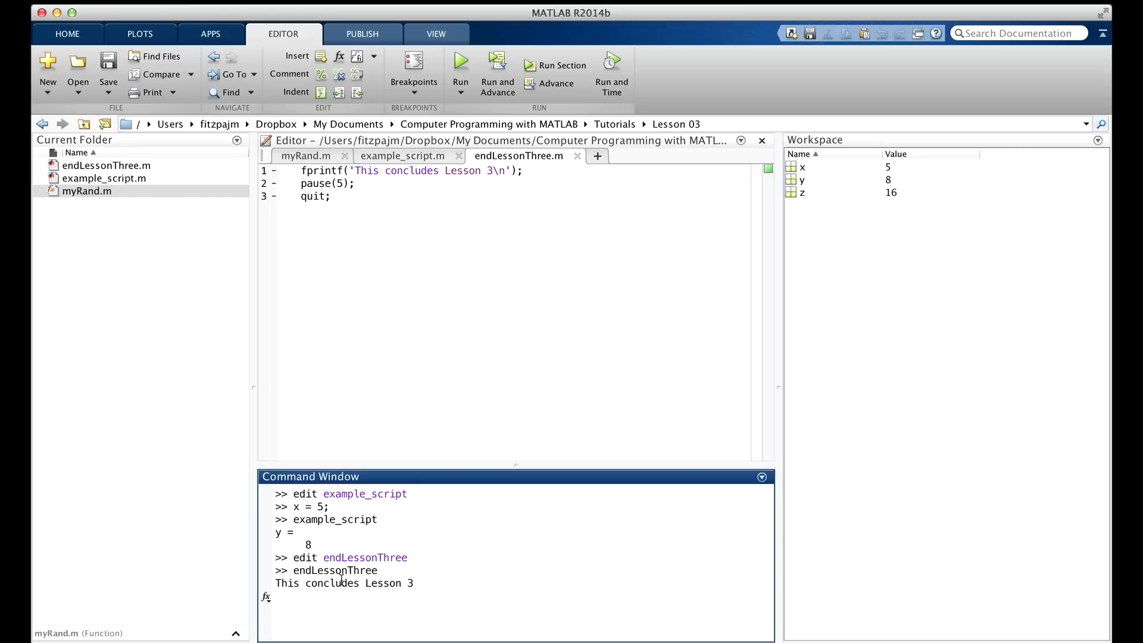